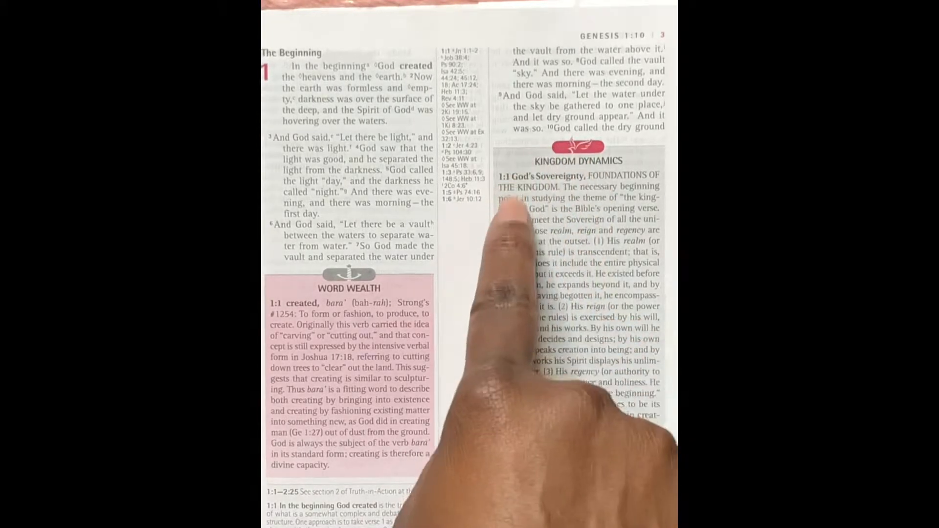
mouse_move(599, 449)
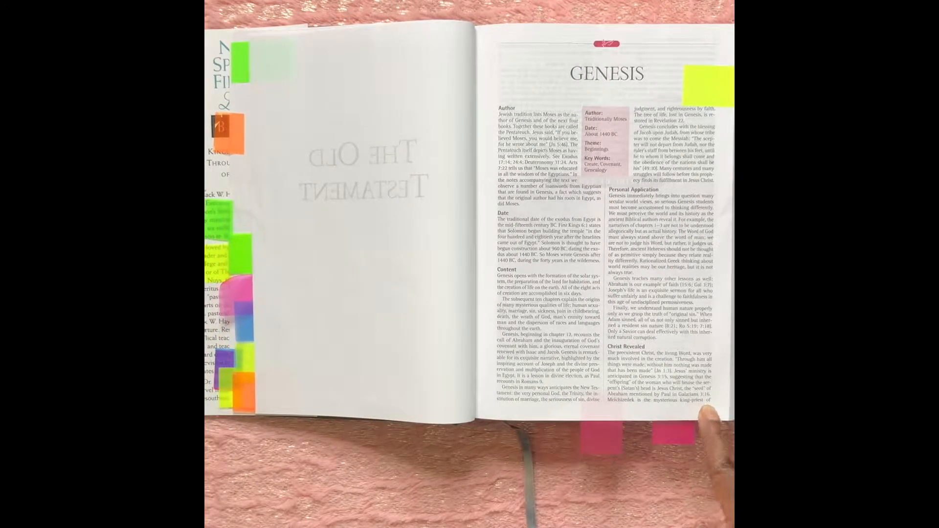
mouse_move(569, 372)
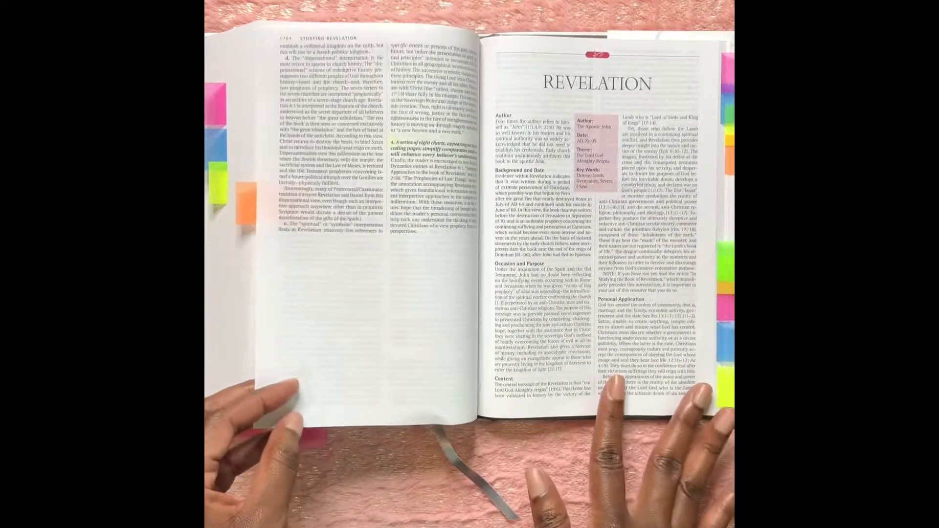
left_click_drag(270, 407, 539, 407)
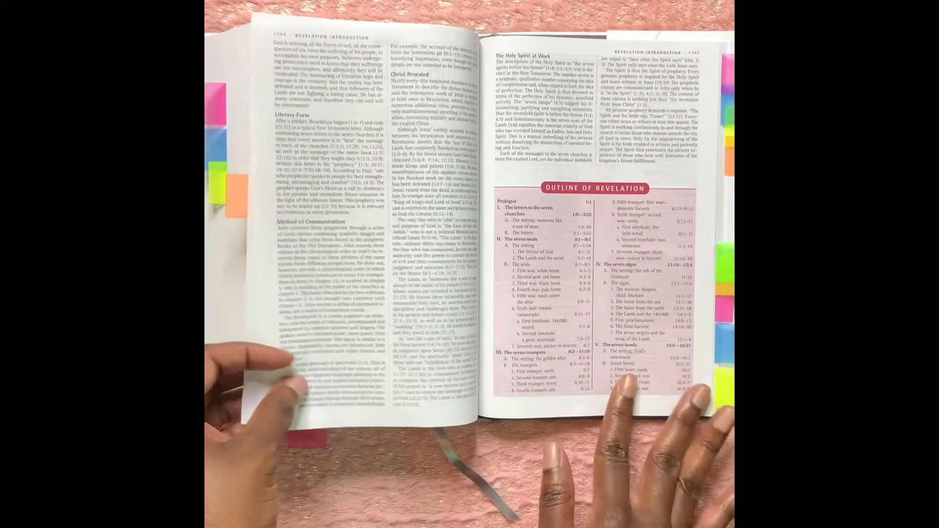